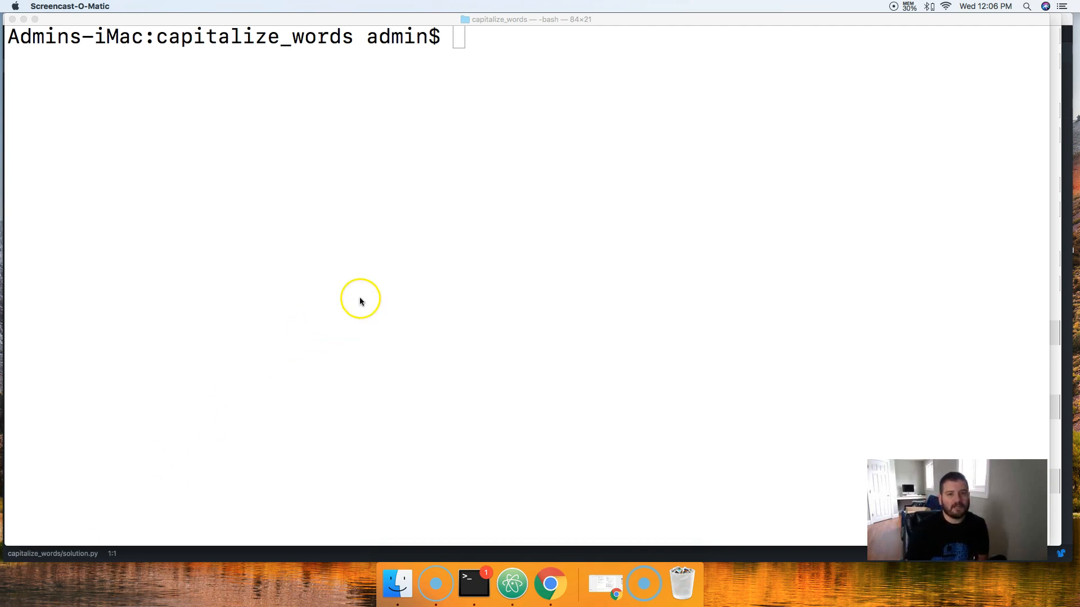
text(T)
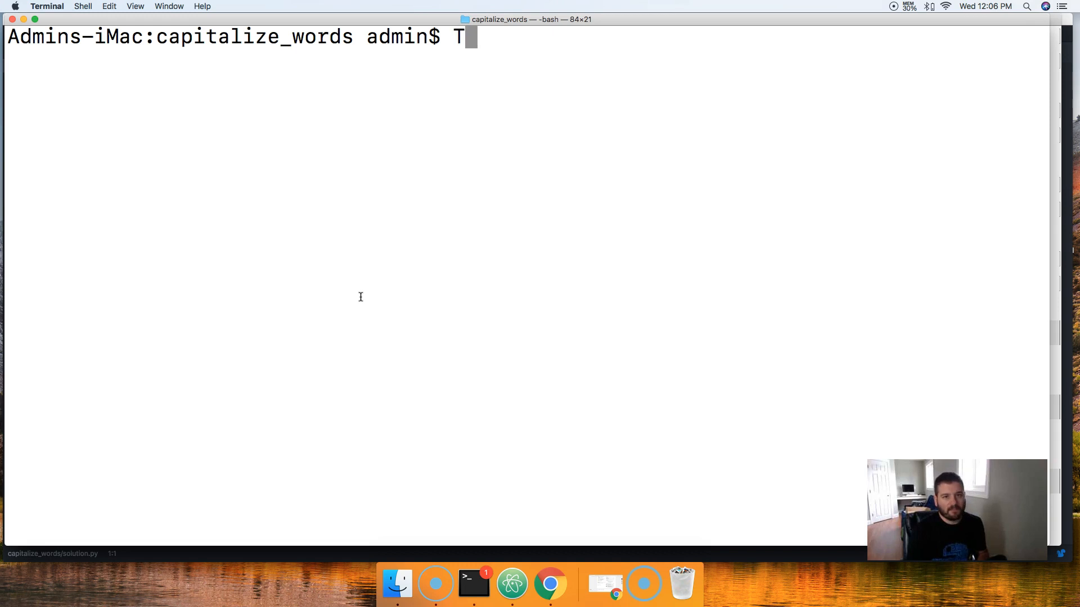
text(homa)
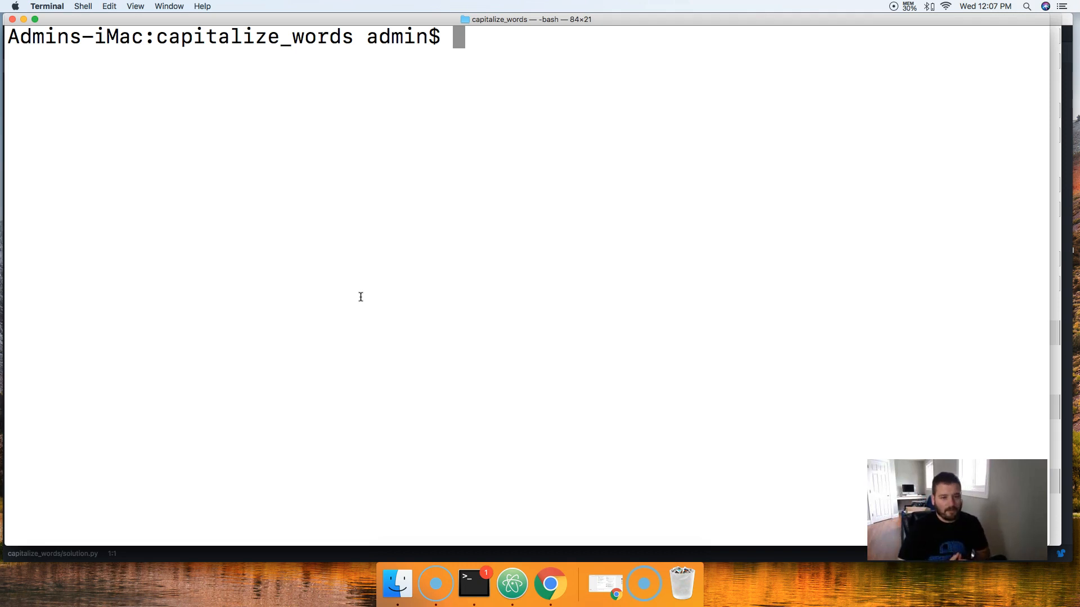
text(python3 intro.py)
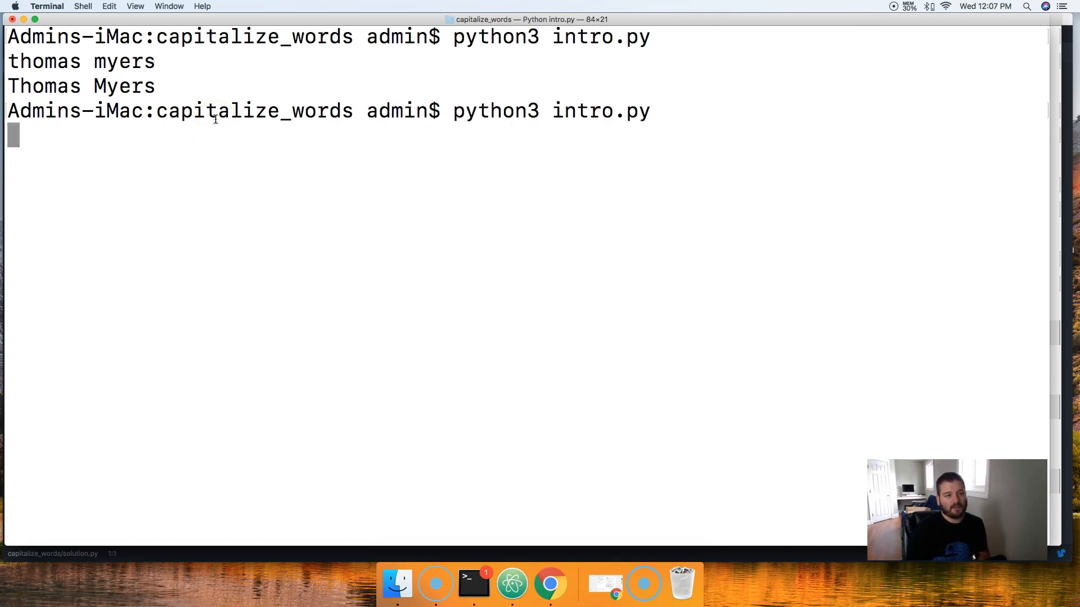
text(master)
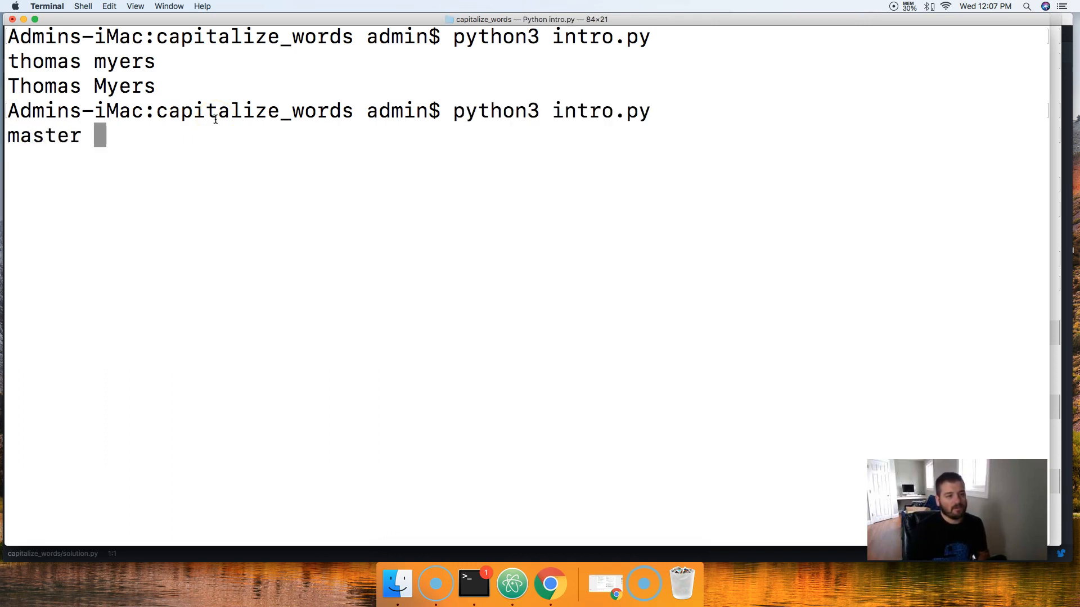
text(code online)
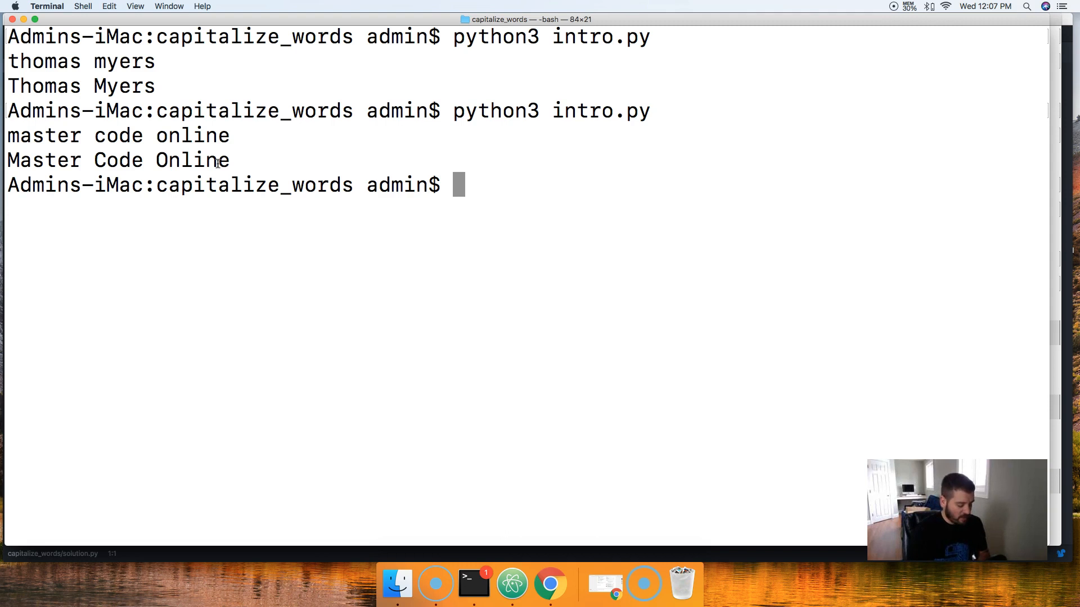
Run intro.py with '2019new year', highlighting its words before submitting.
text(python3 intro.py)
text(201)
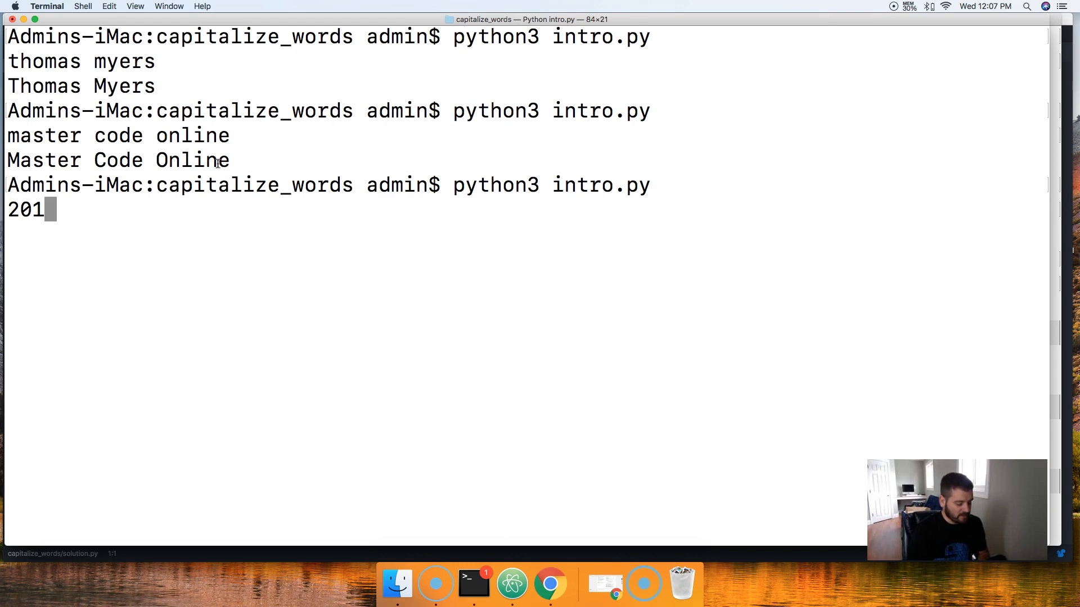
text(9new y)
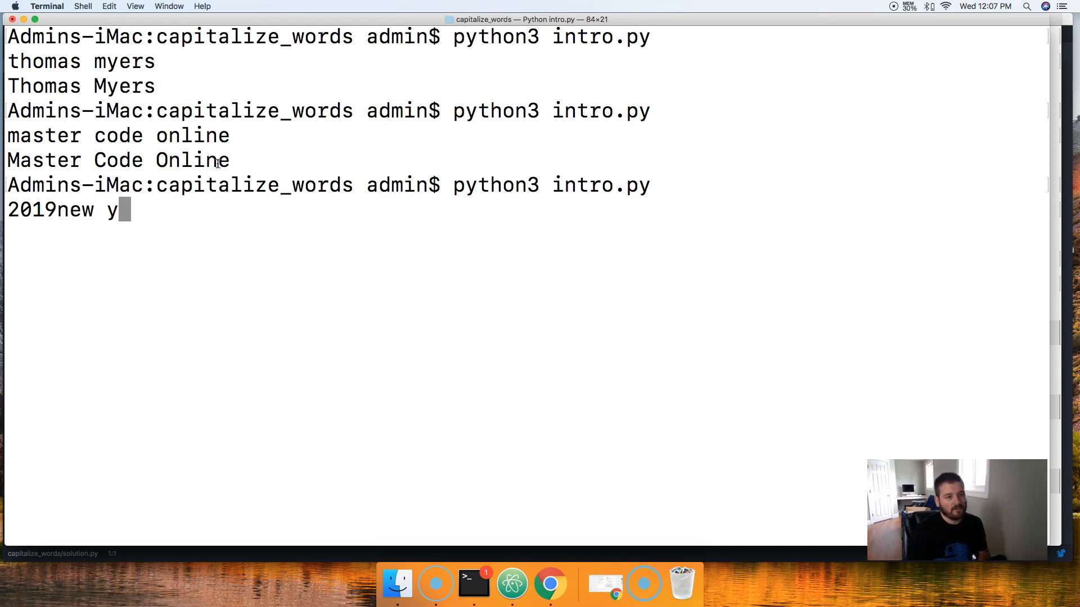
text(ear)
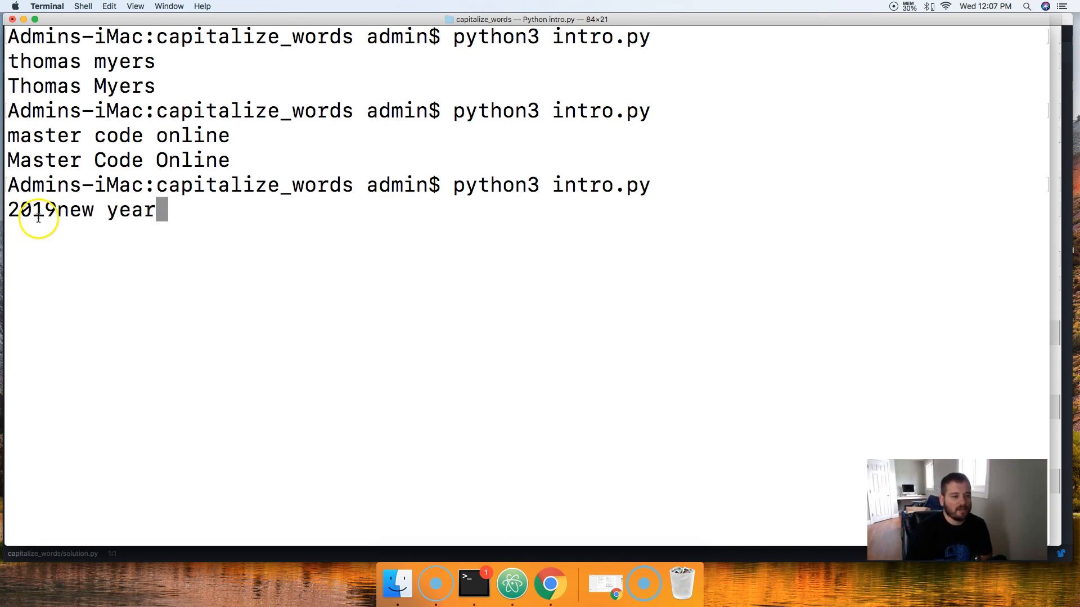
double_click(73, 209)
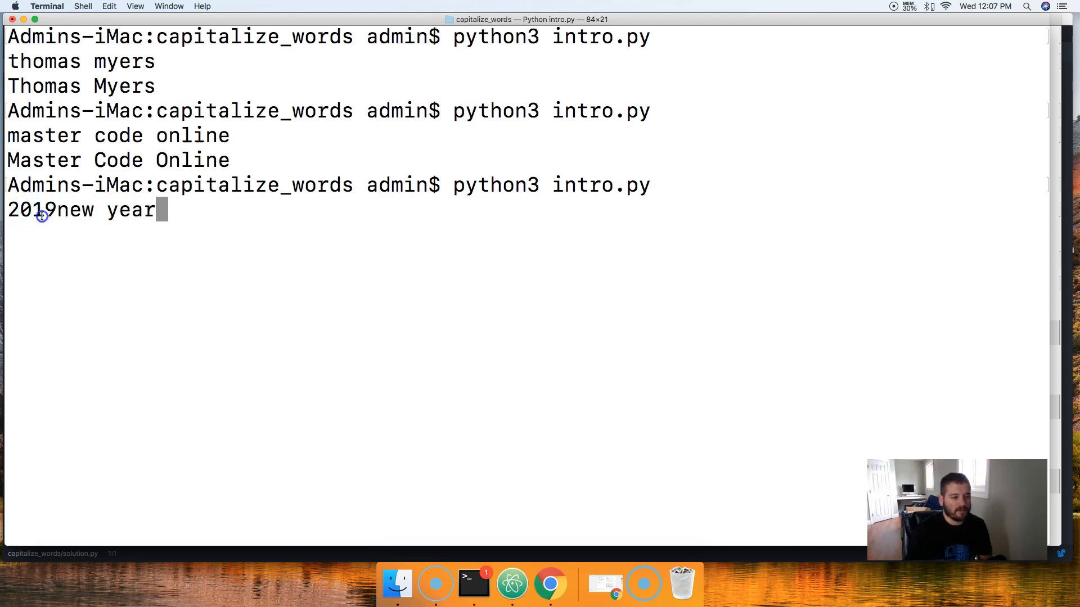
double_click(132, 211)
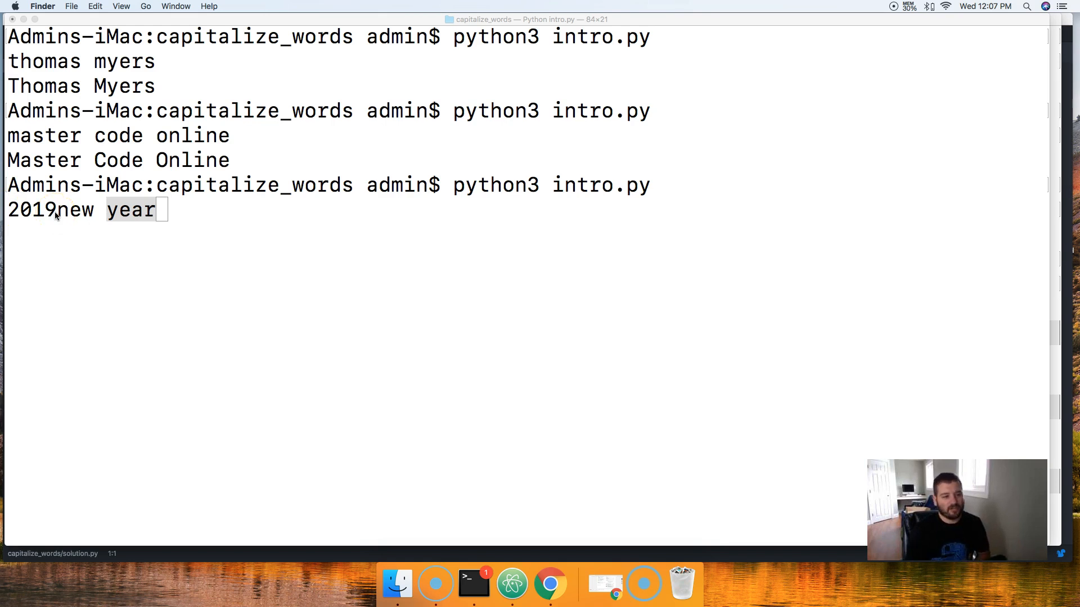
key(Return)
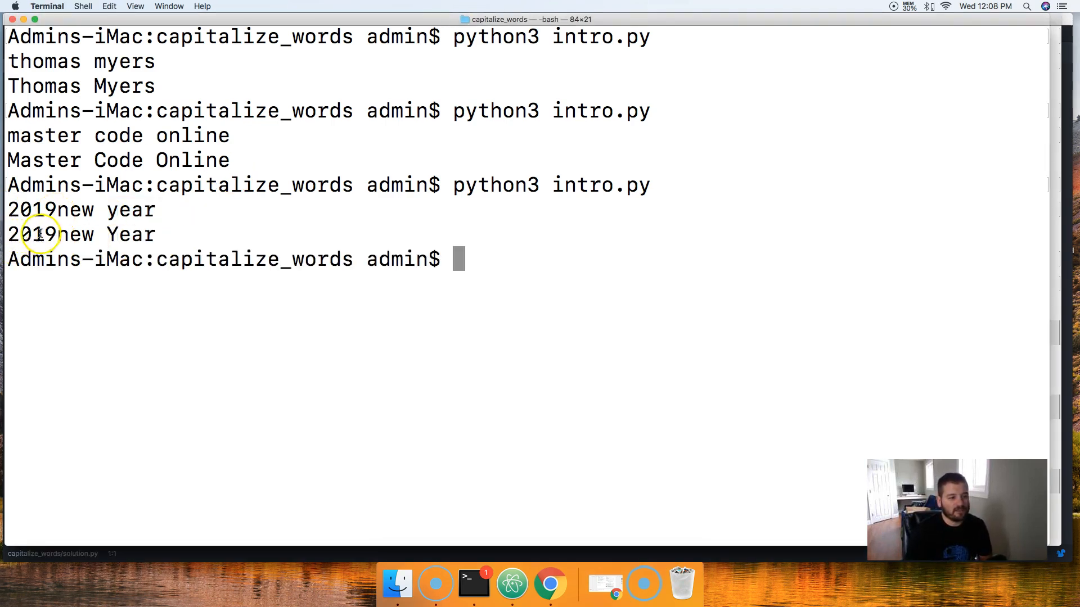
mouse_move(187, 243)
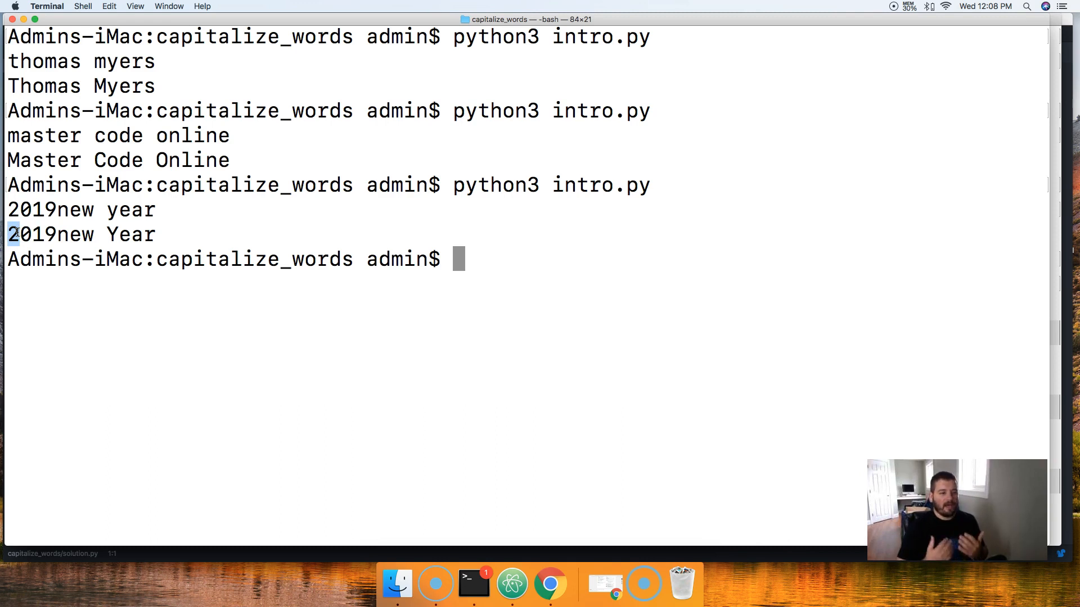
mouse_move(83, 319)
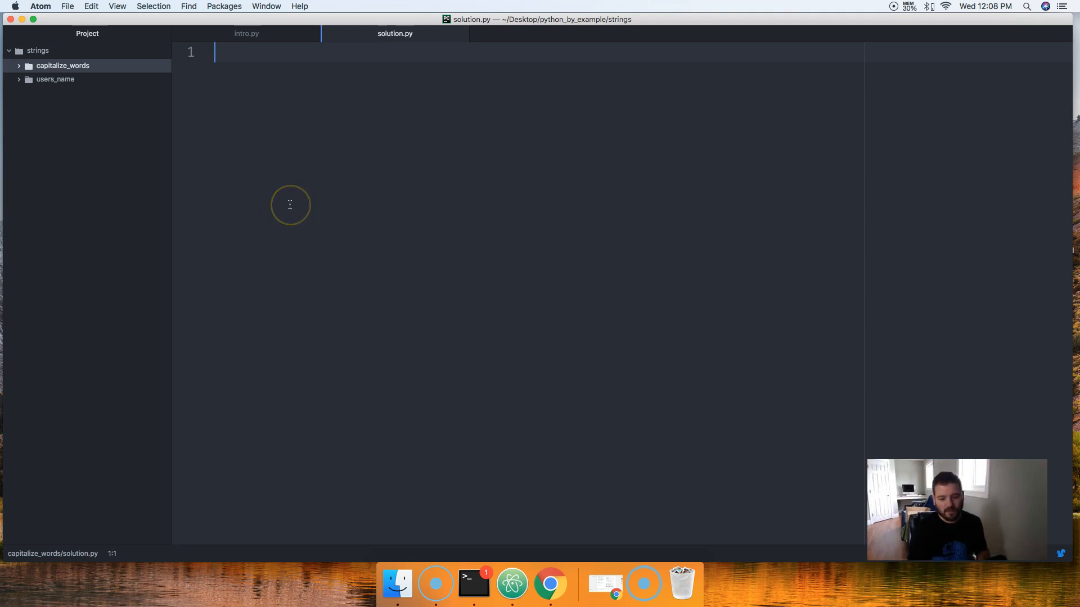
Define solve(s) in solution.py returning s.title().
text(def so)
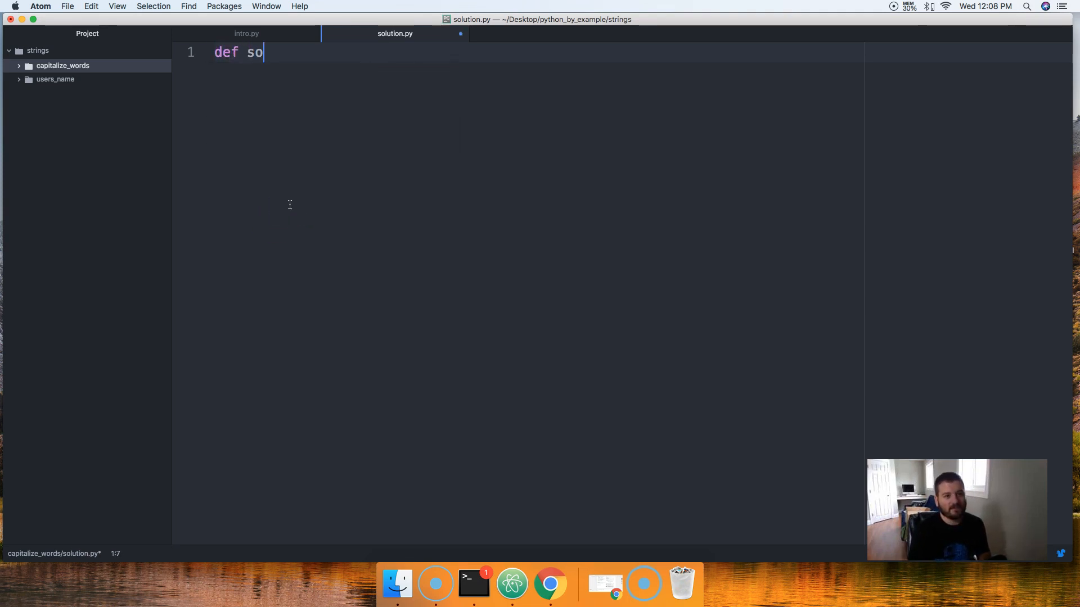
text(lve)
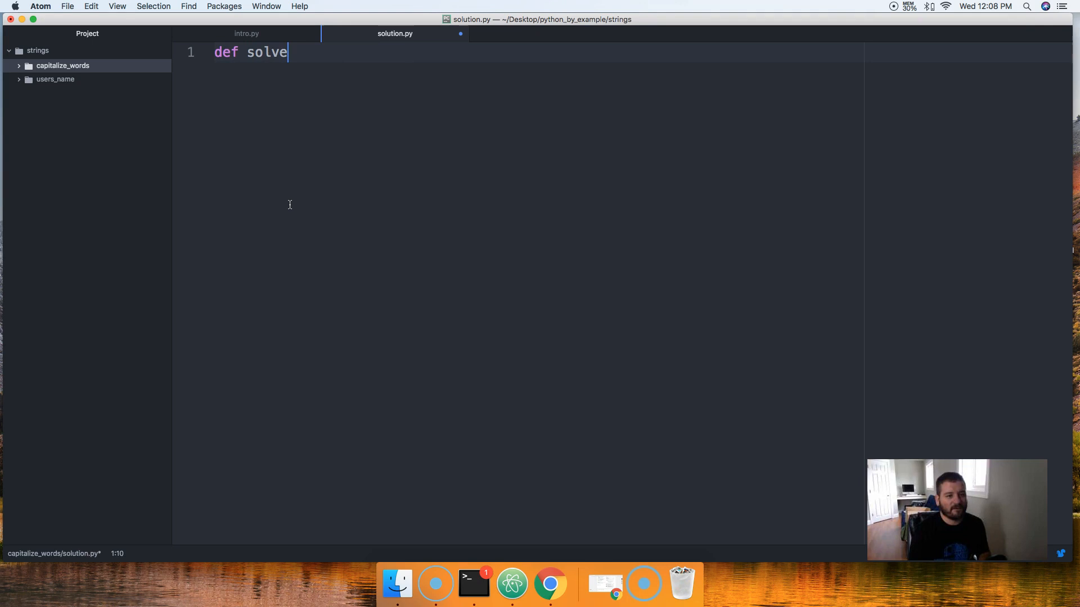
text((s))
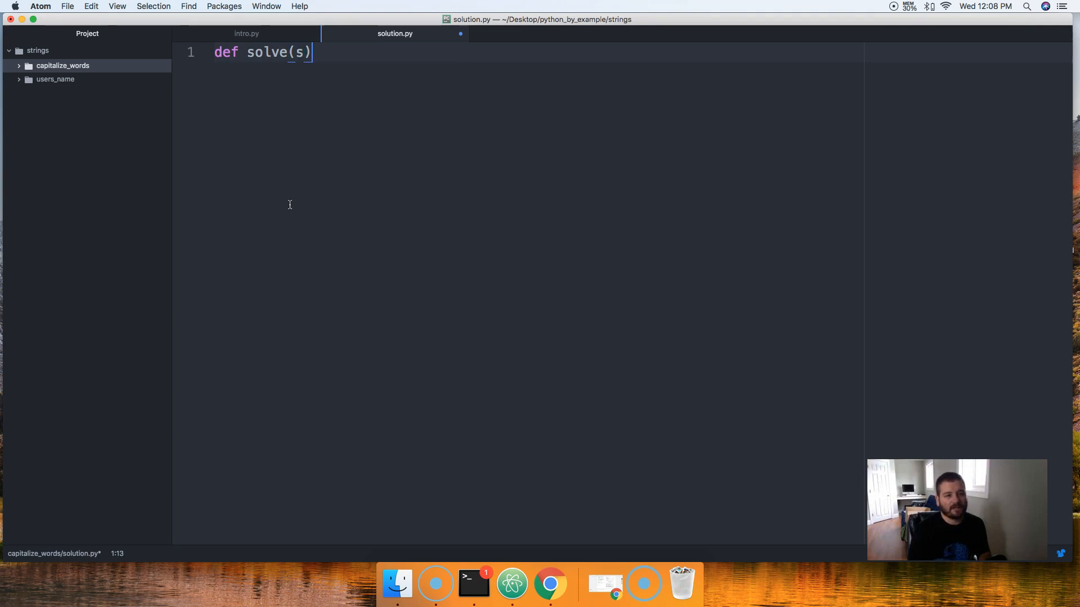
text(:)
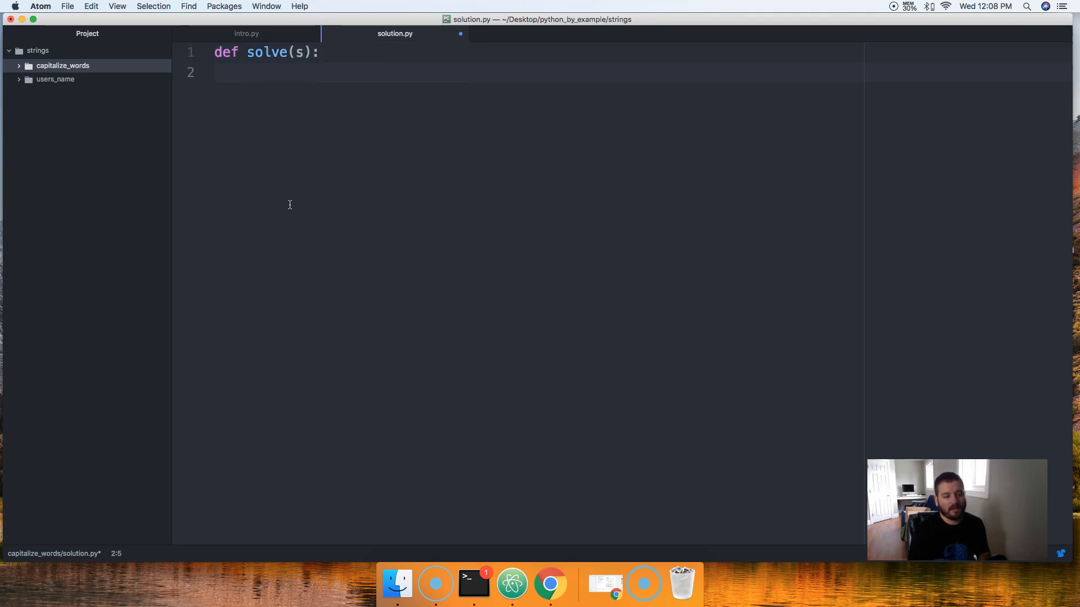
text(re)
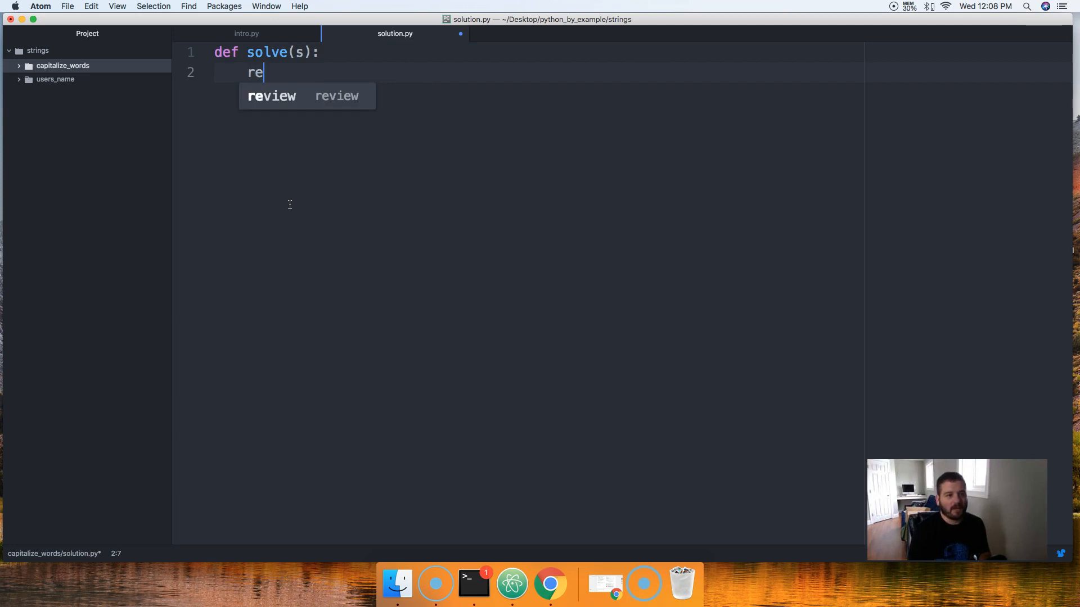
text(turn)
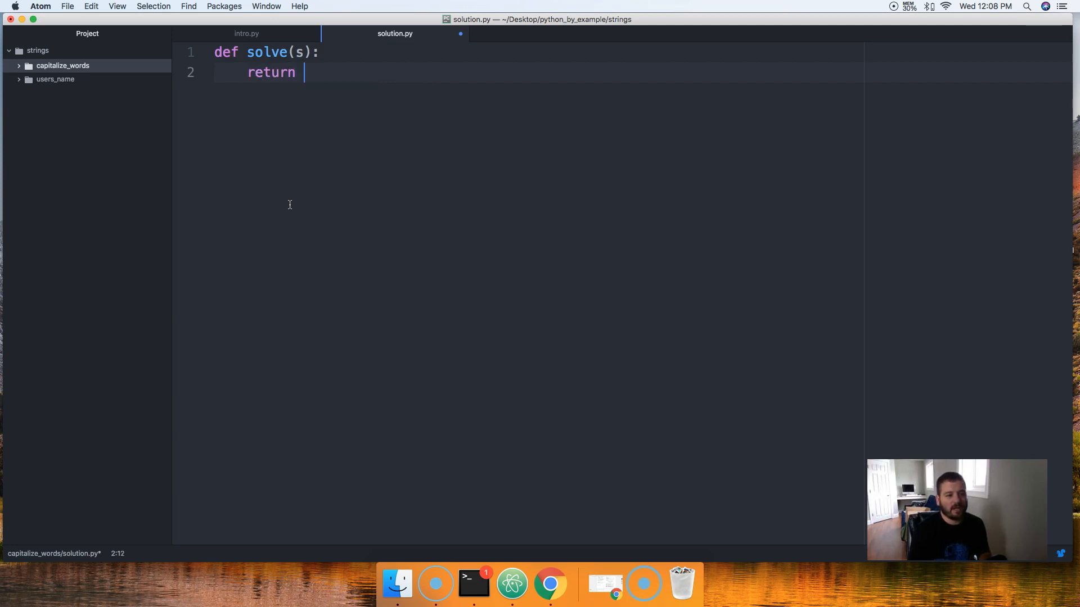
text(s.title())
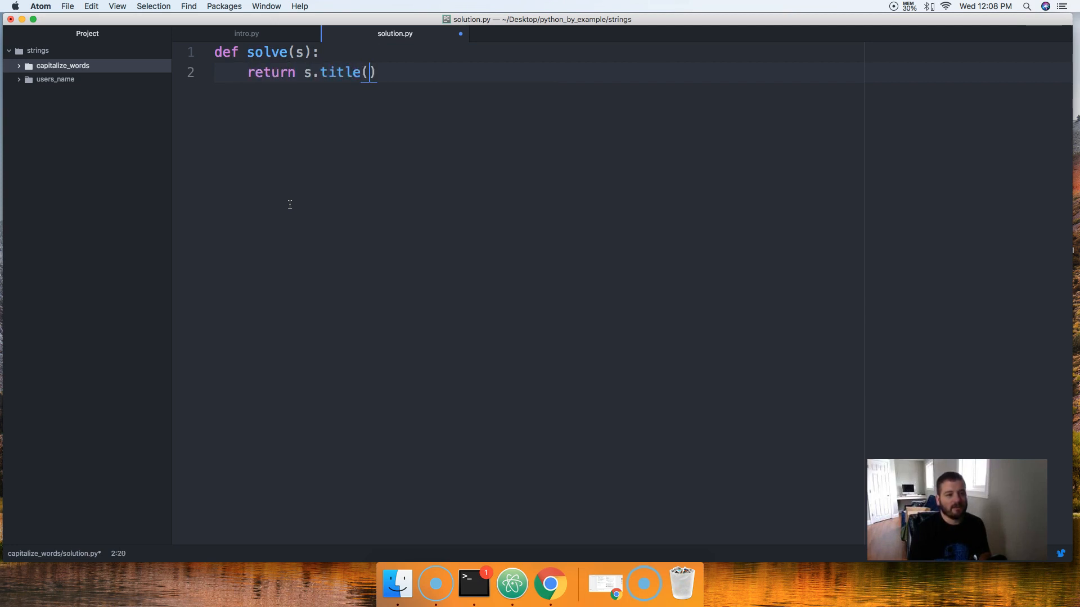
Read s with input() and call solve(s) at the bottom of solution.py.
text(inp)
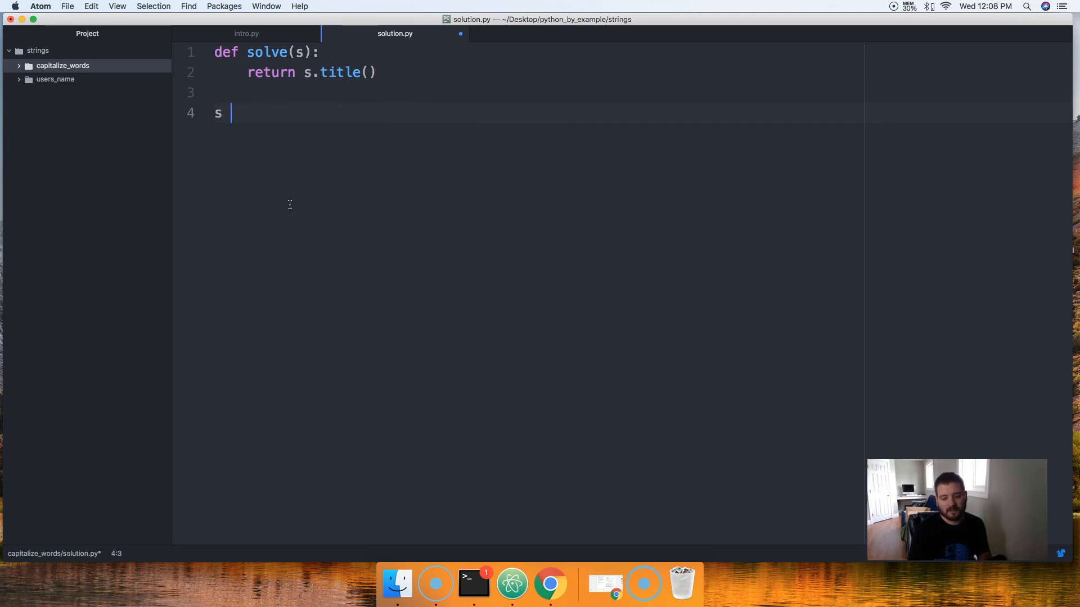
text(= in)
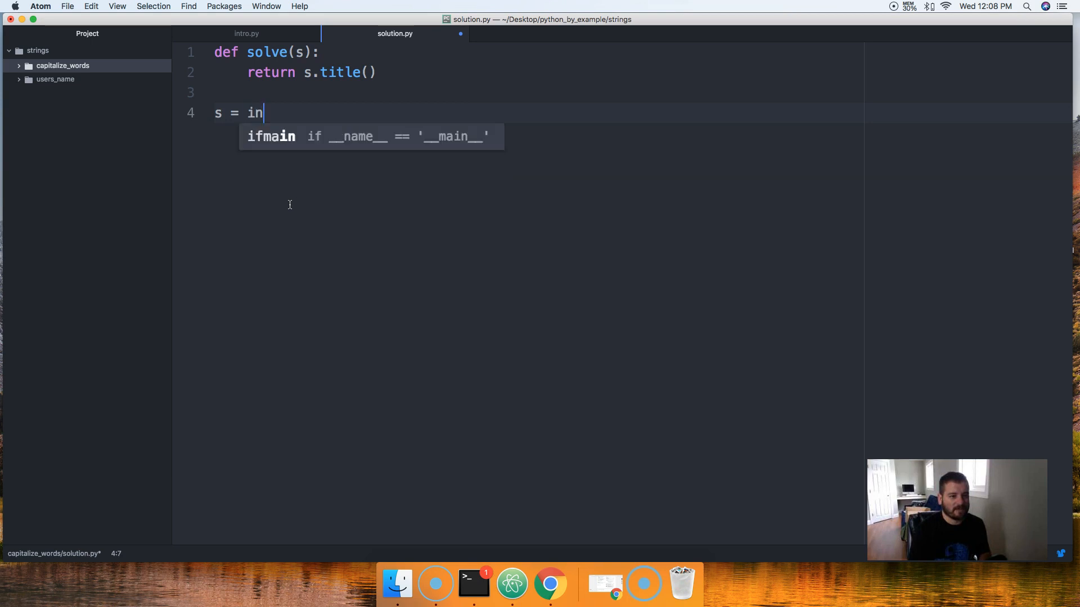
text(put())
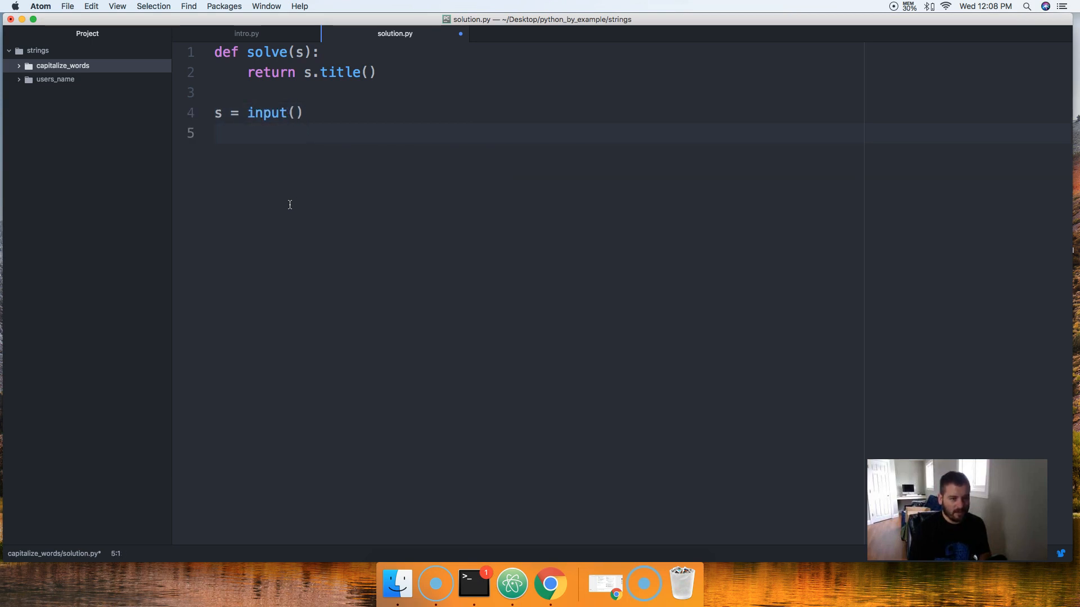
text(solve(s)
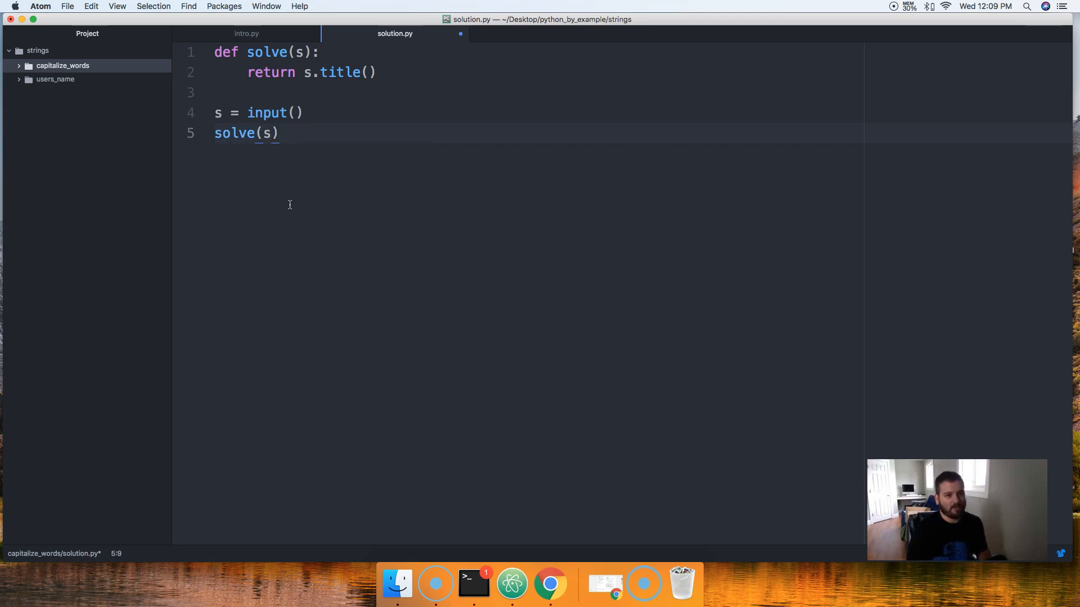
click(474, 583)
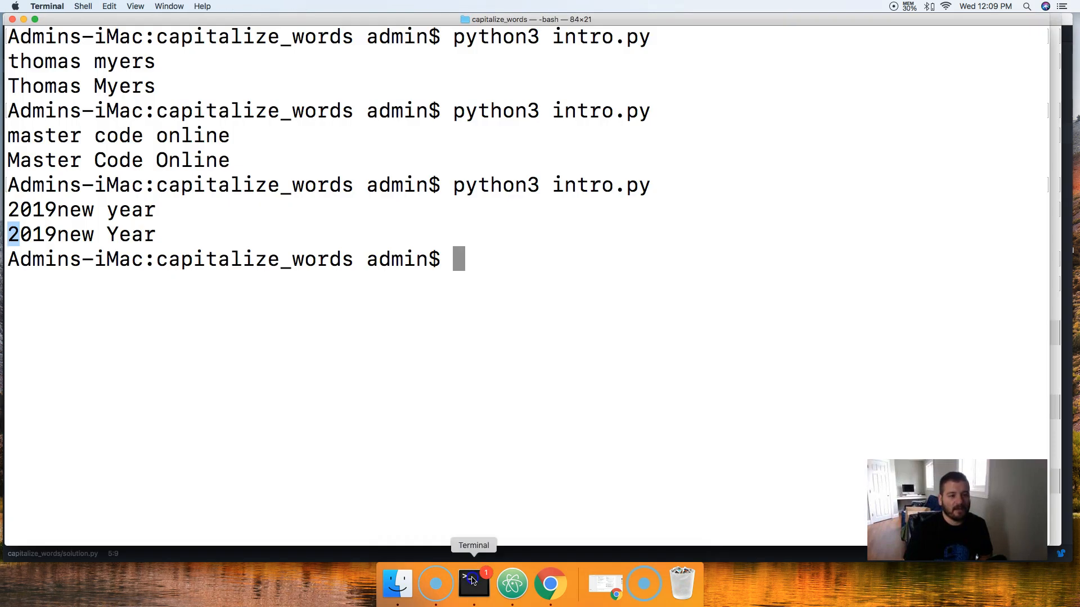
mouse_move(377, 380)
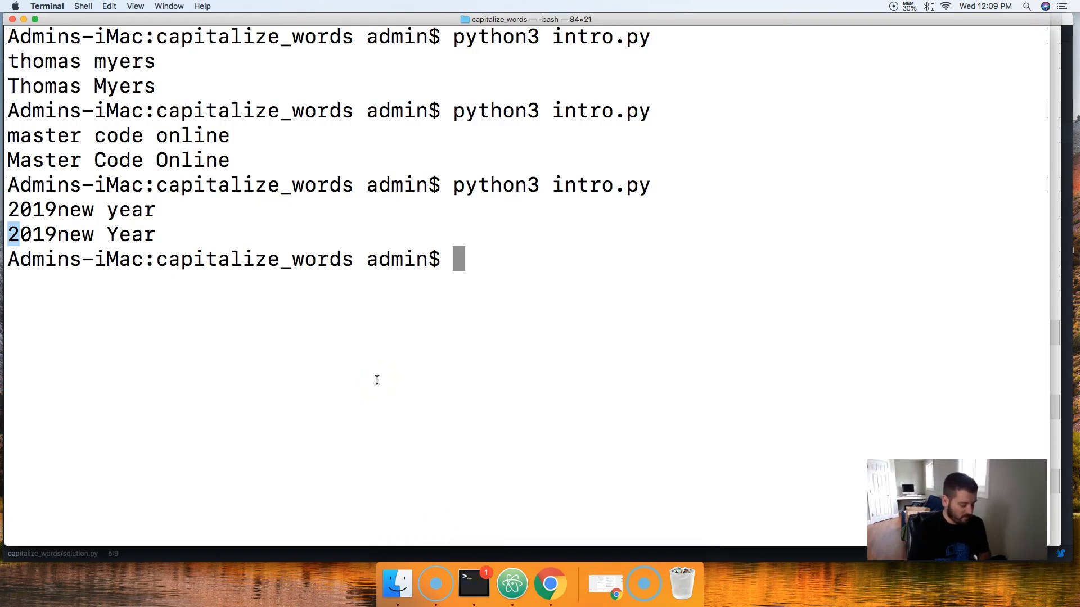
Run python3 solution.py with input 'hello world!', which prints nothing back.
text(python3 solution.py)
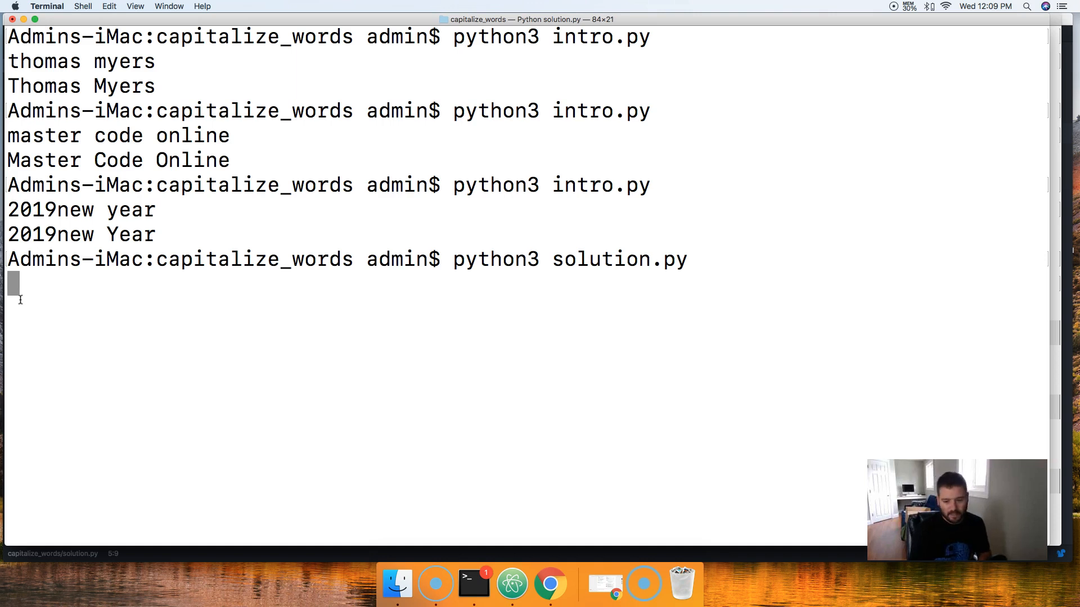
text(hellow)
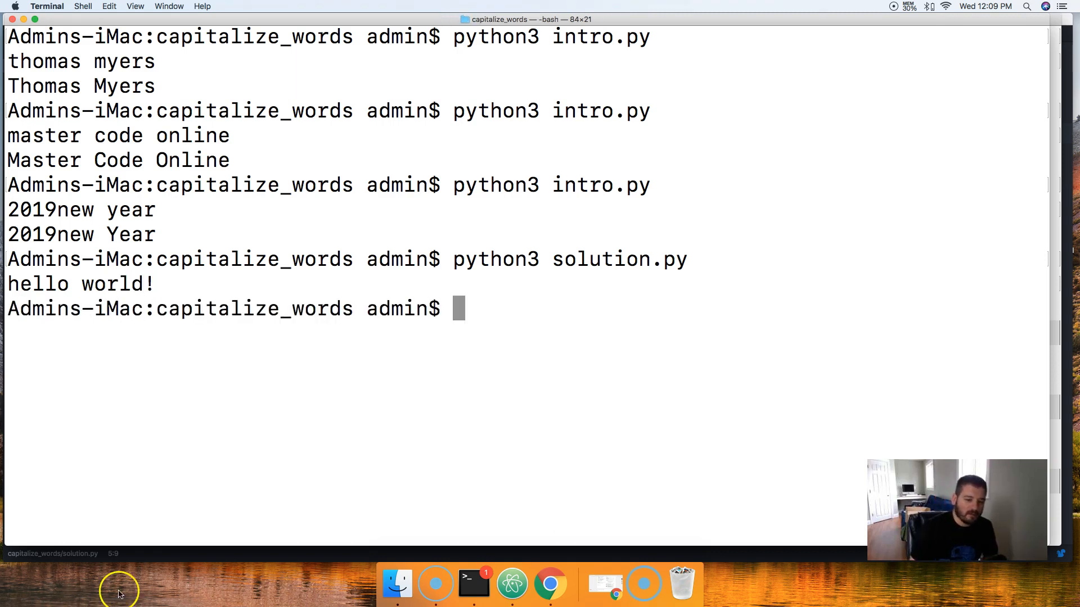
Wrap the call as print(solve(s)) in solution.py.
click(512, 584)
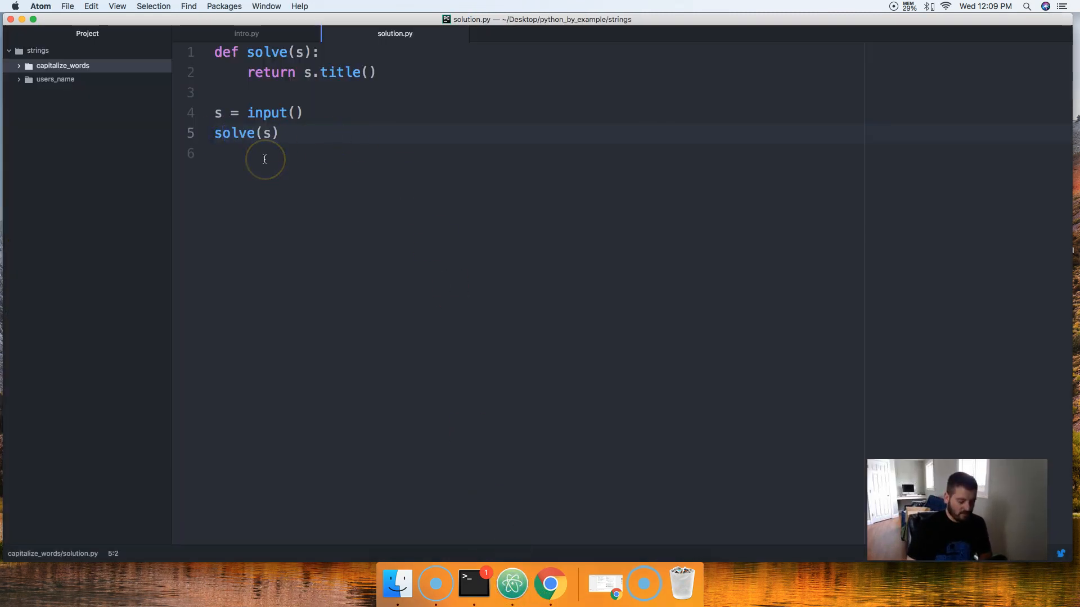
text(print()
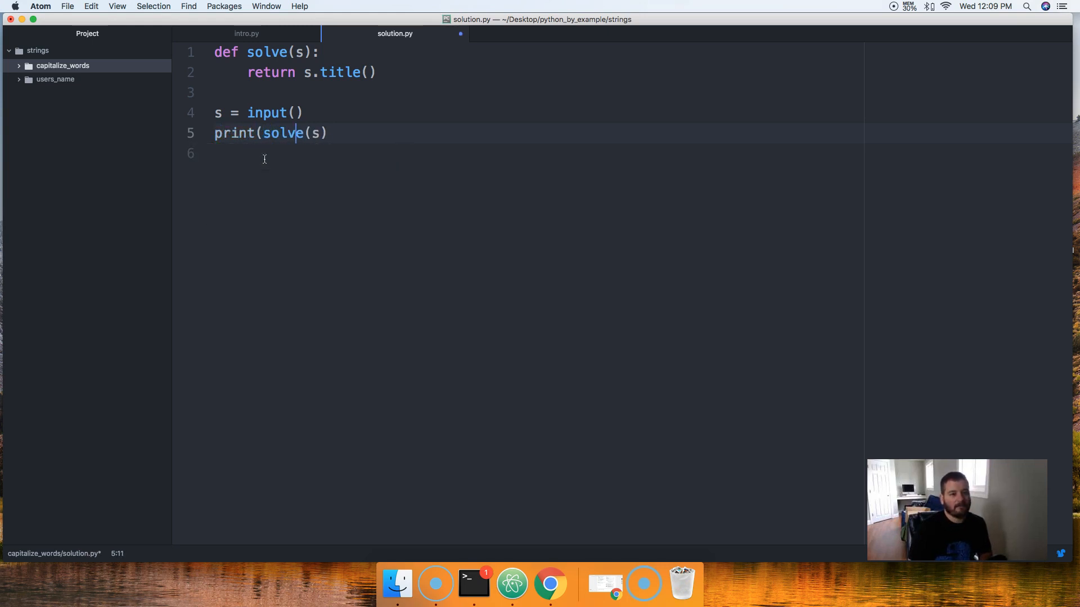
text())
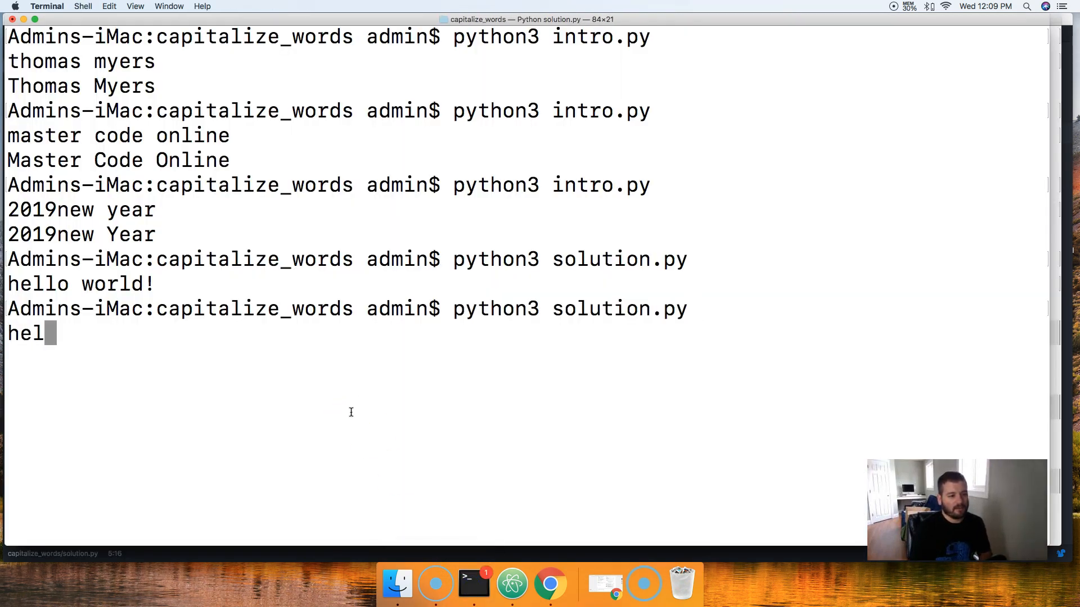
Run solution.py on 'hello world!' and '2019new year', getting 'Hello World!' and '2019New Year'.
text(lo world)
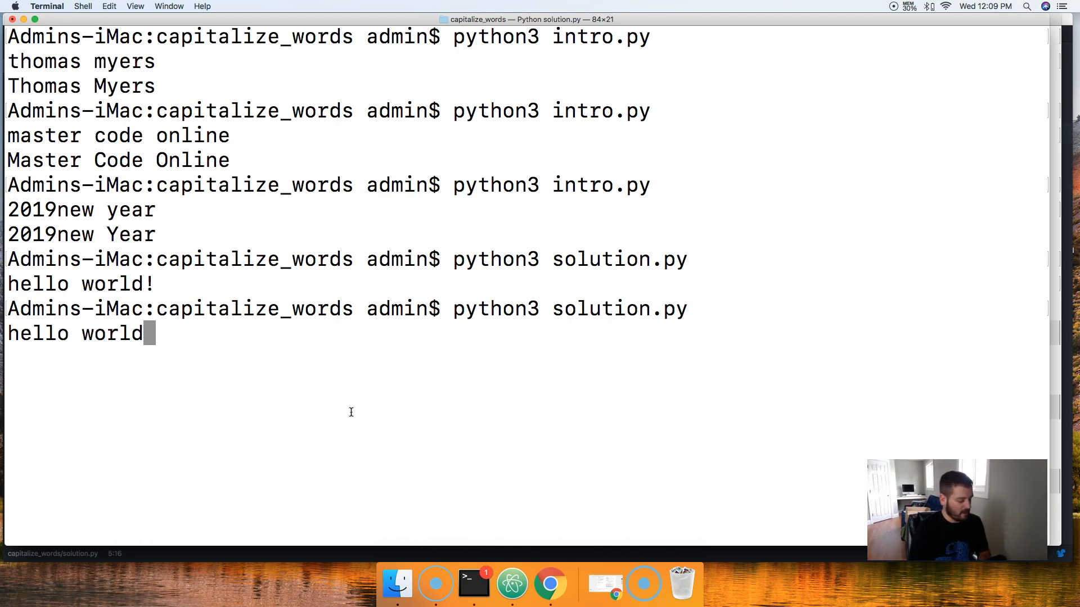
key(enter)
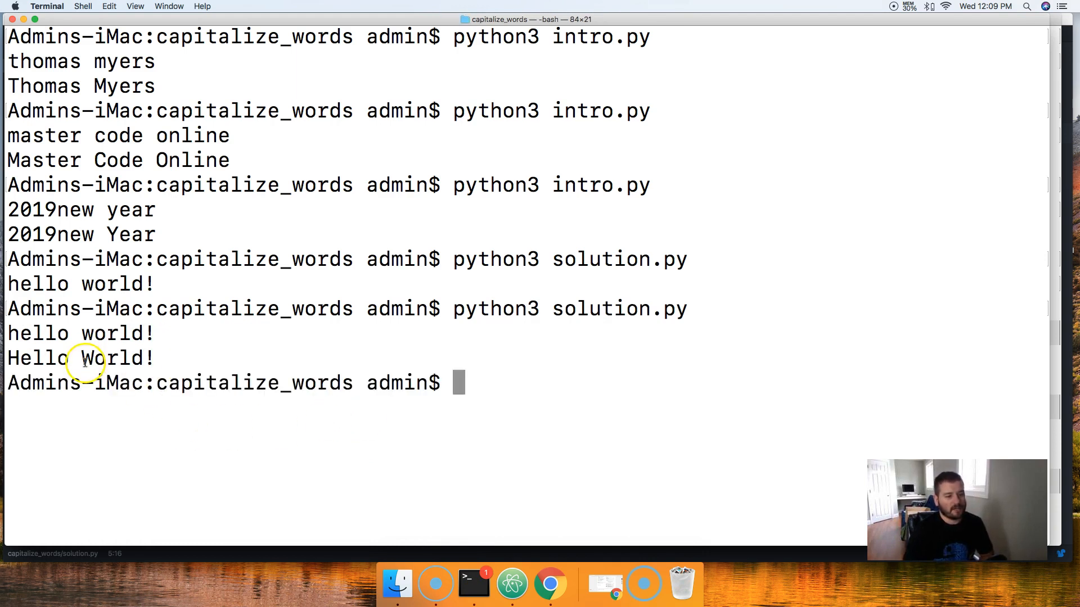
mouse_move(184, 369)
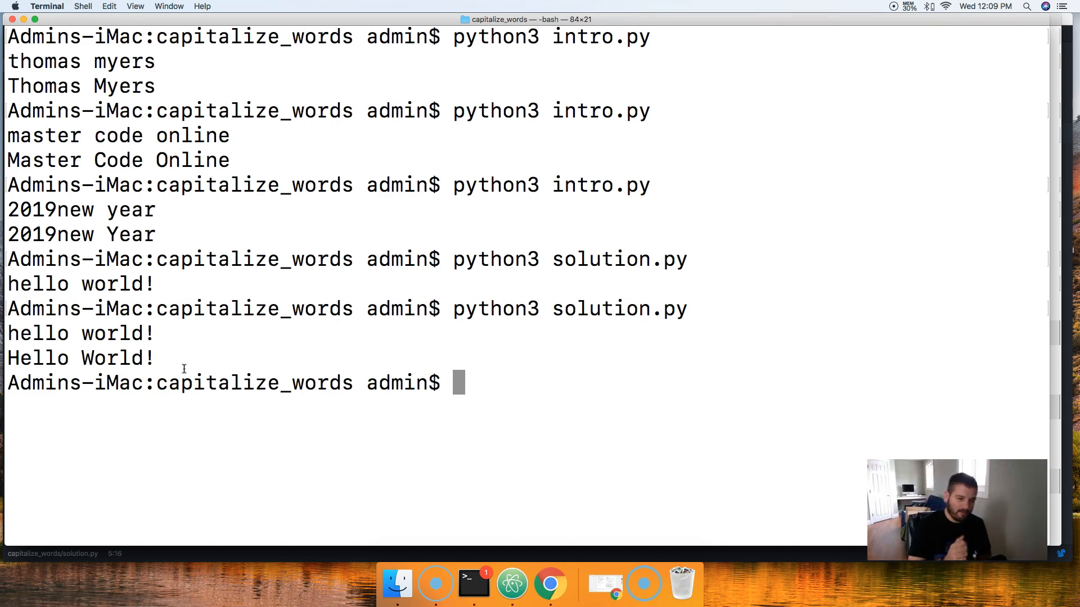
text(python3 solution.py)
text(2019new year)
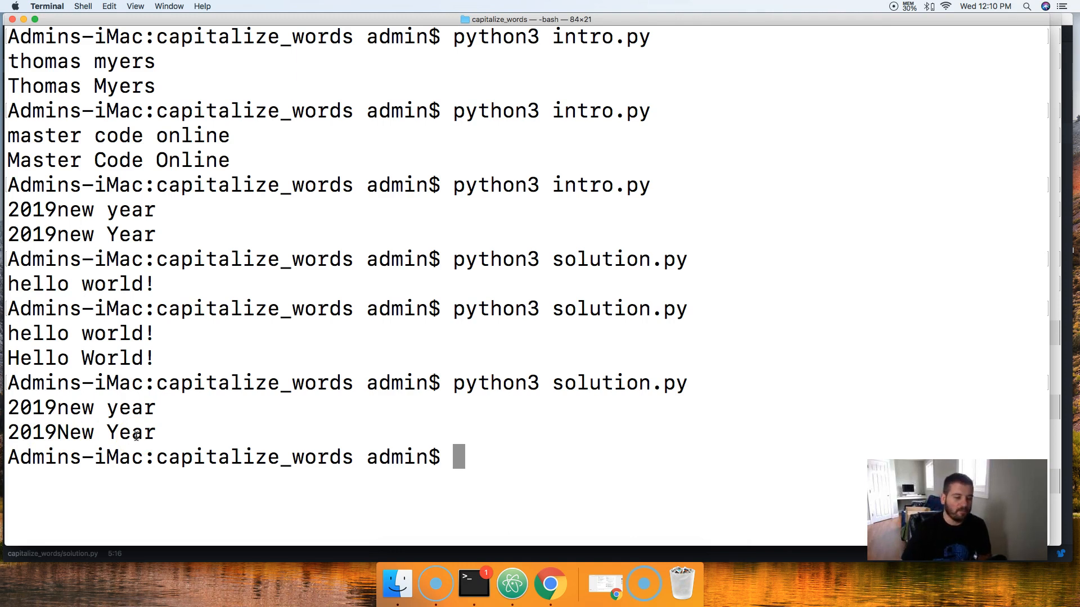
Add import string and return string.capwords(s, ' ') instead of s.title().
click(512, 583)
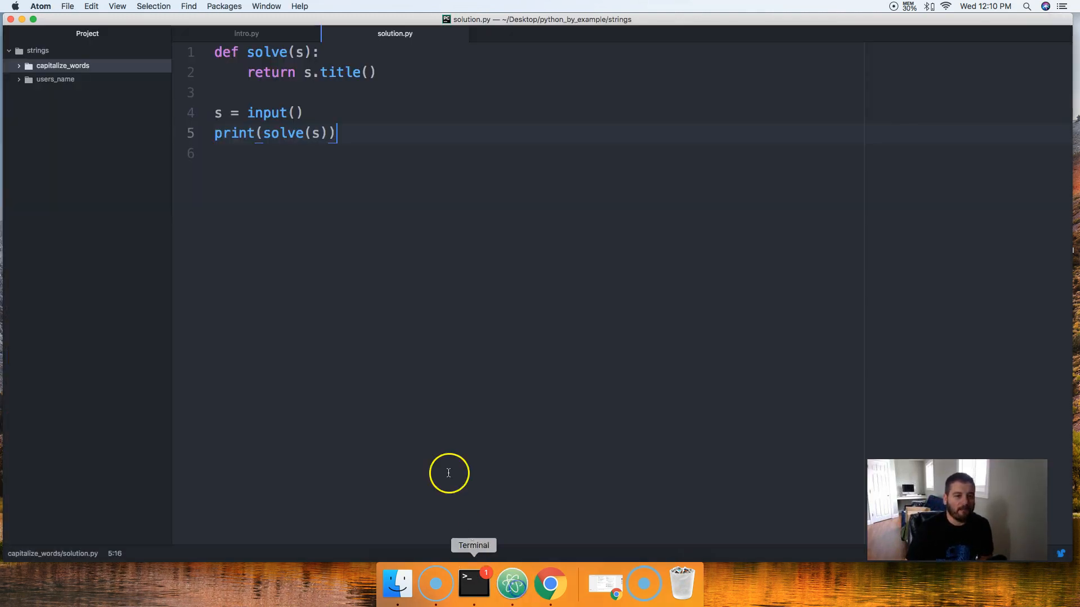
mouse_move(317, 77)
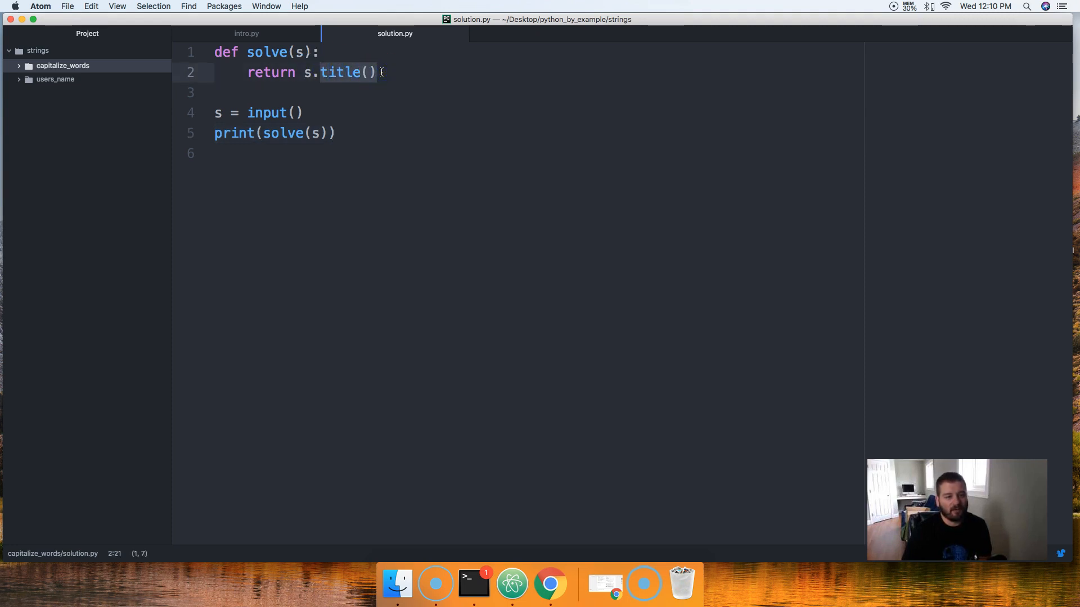
key(Backspace)
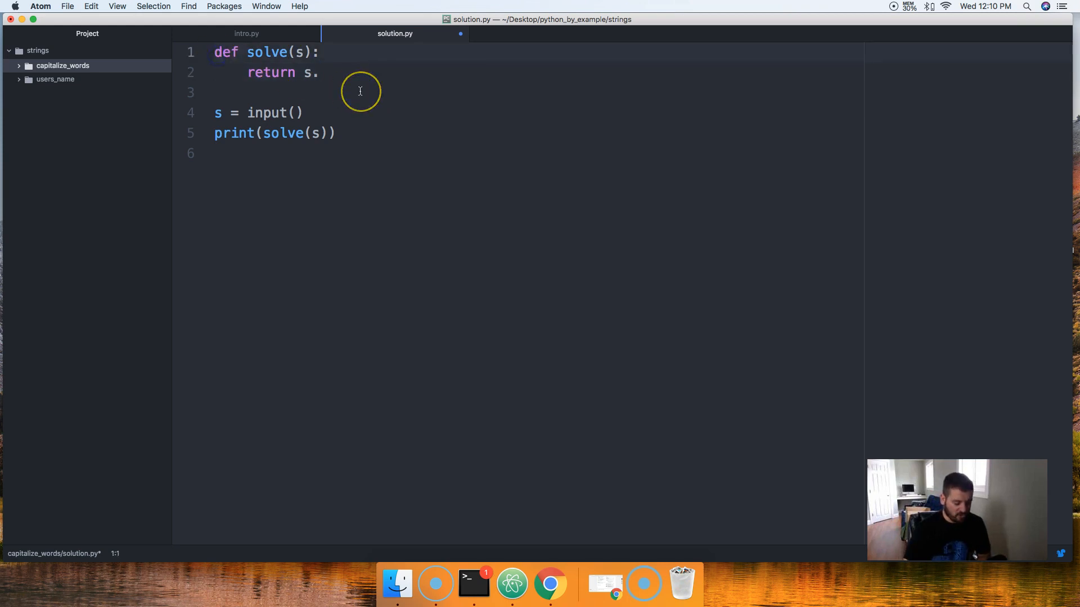
text(import st)
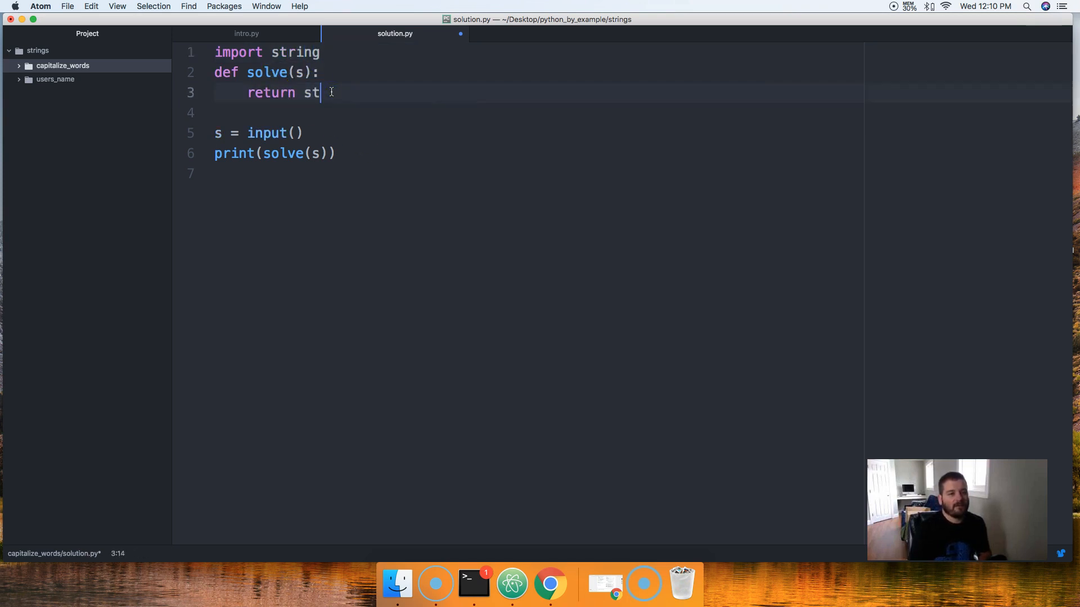
text(ring.capwords()
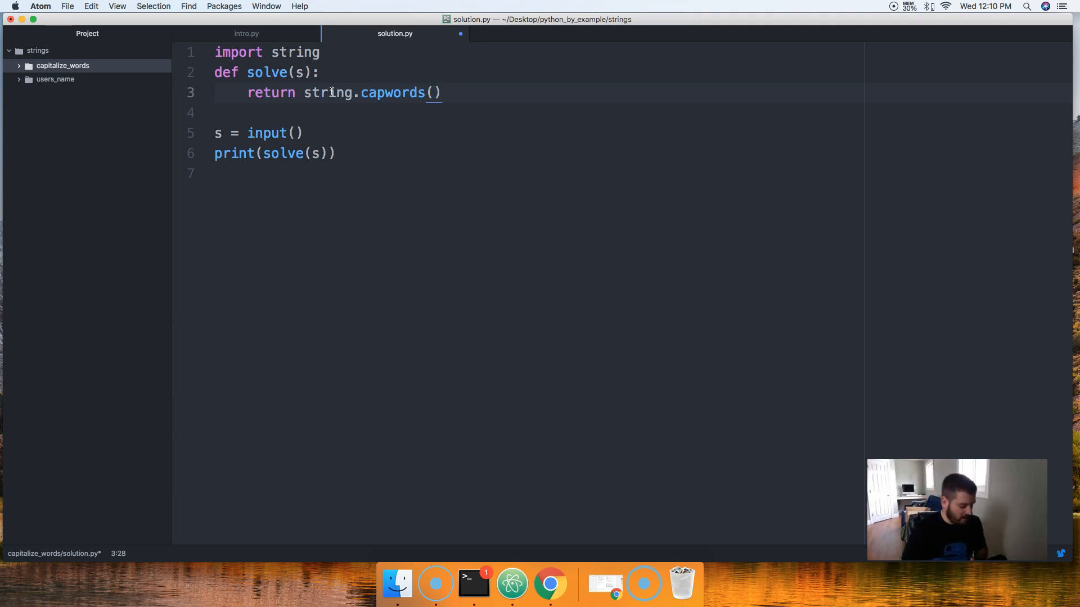
text(s,)
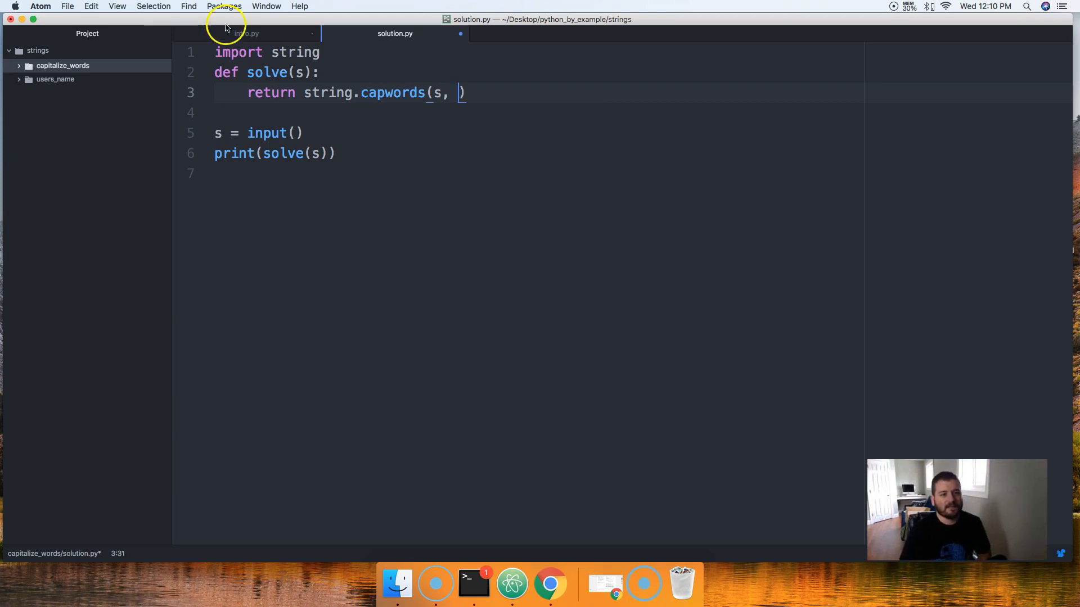
mouse_move(323, 85)
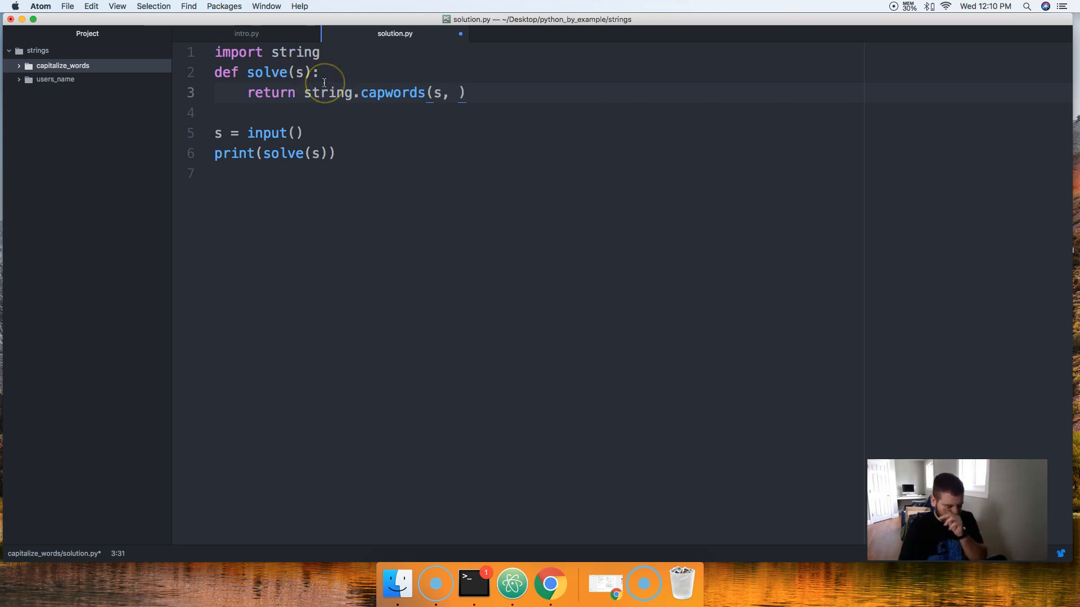
text(' ')
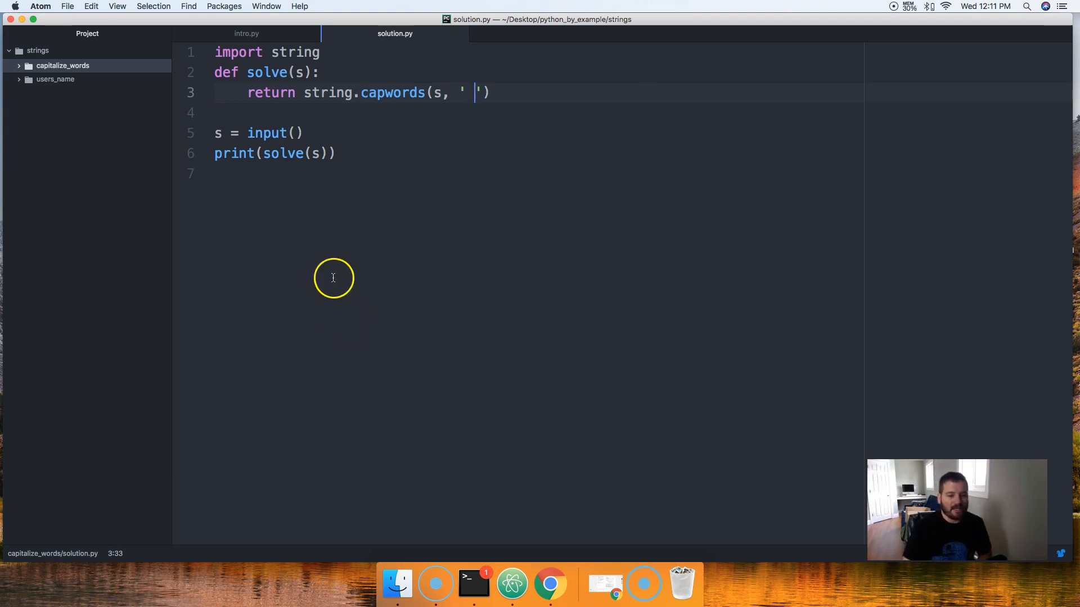
click(474, 584)
text(2)
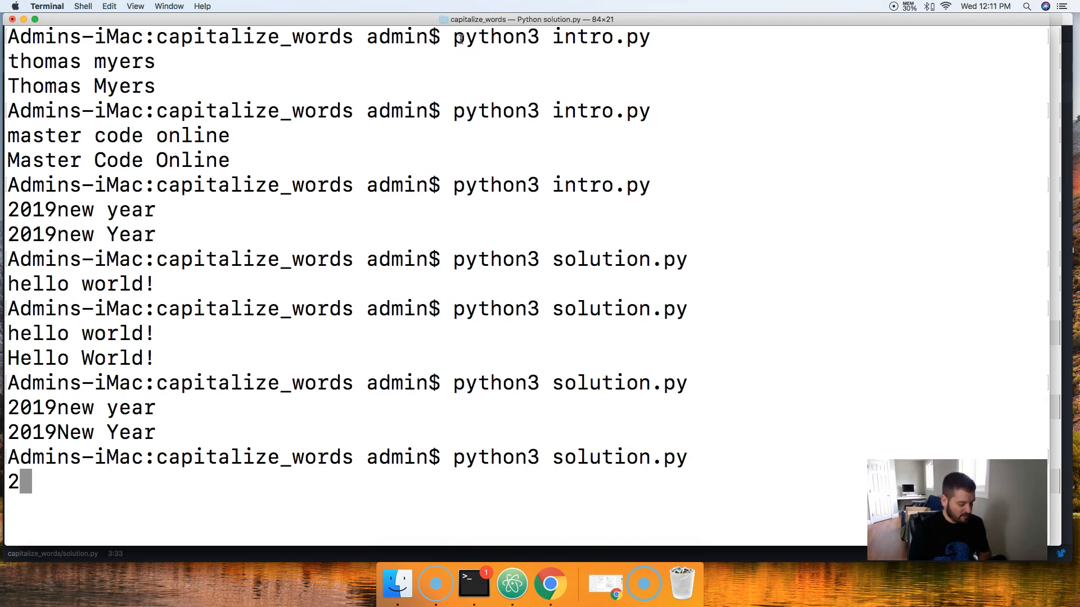
Rerun solution.py on '2019new year' and highlight 'new' in the '2019new Year' output.
text(019new year)
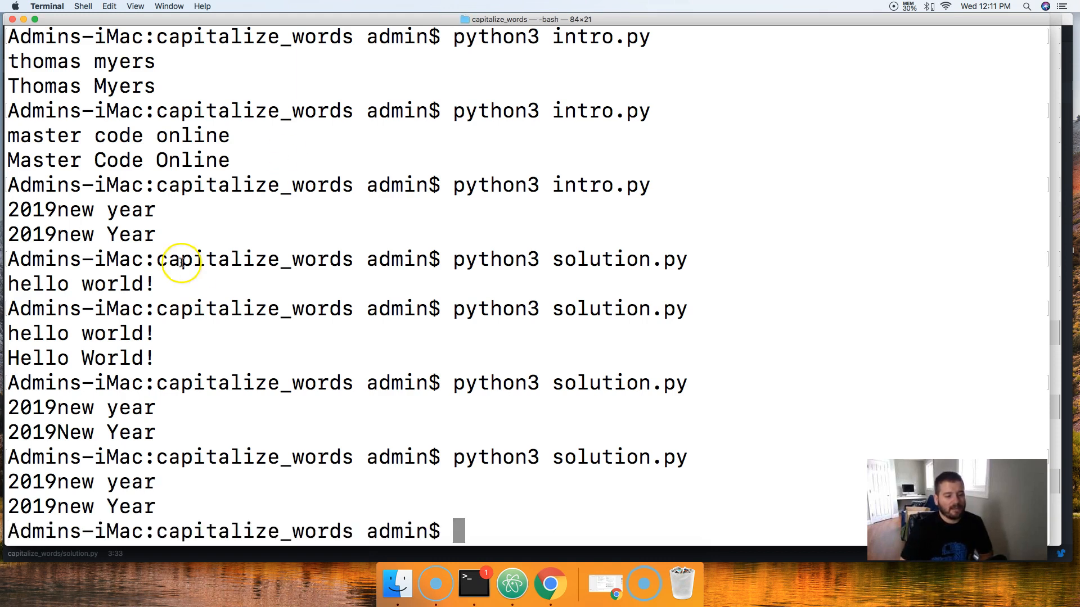
mouse_move(62, 523)
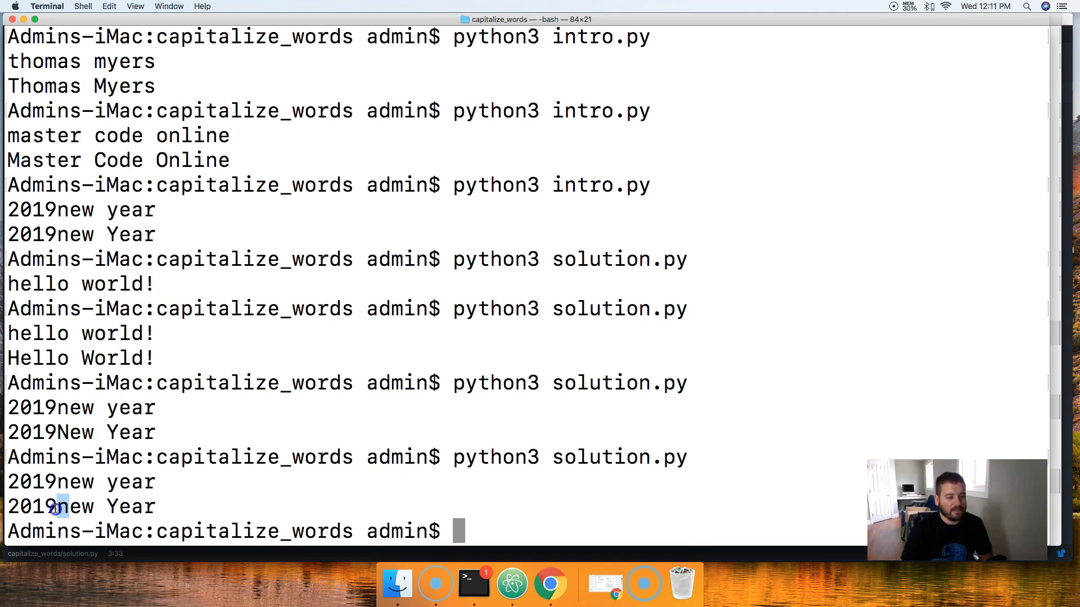
mouse_move(256, 481)
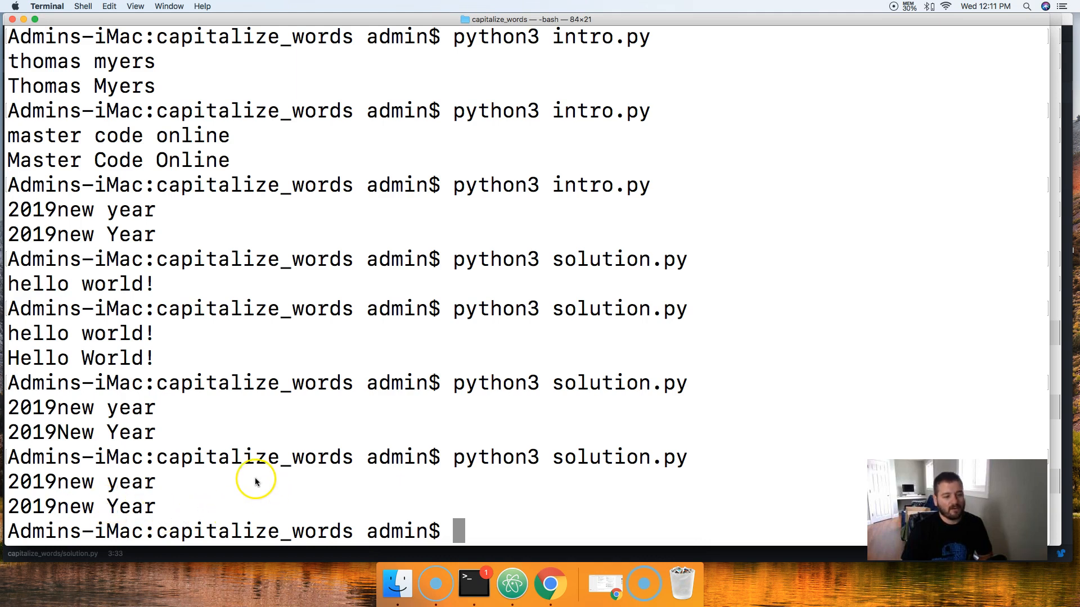
mouse_move(93, 512)
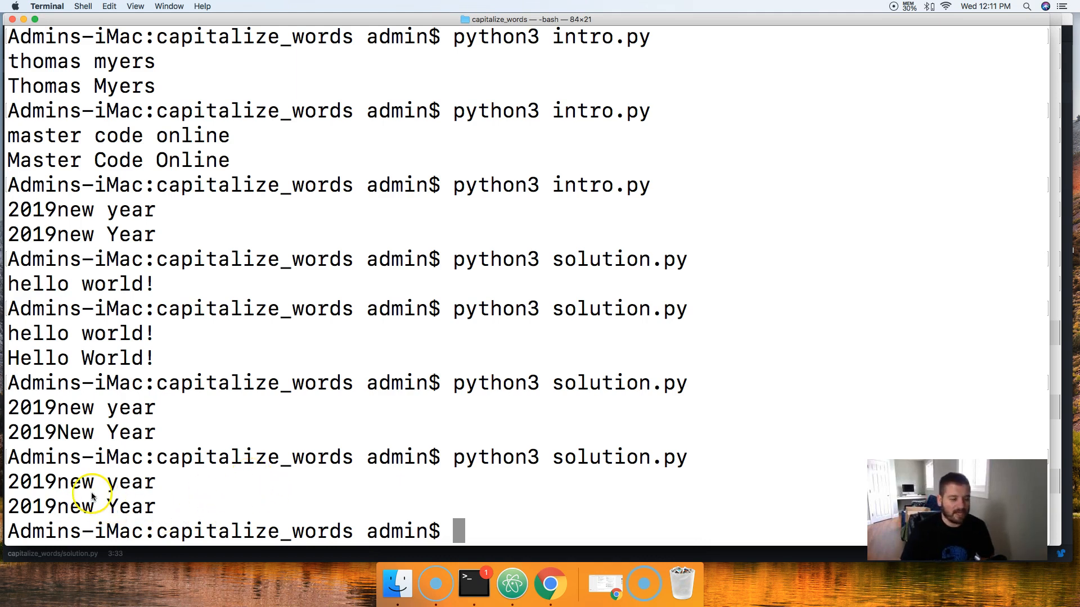
double_click(67, 507)
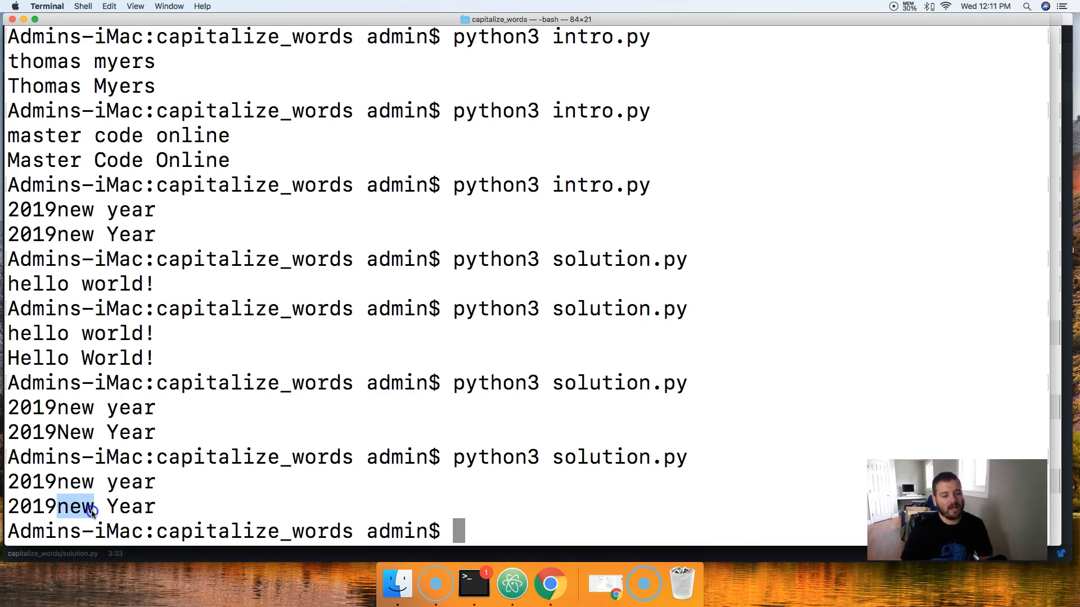